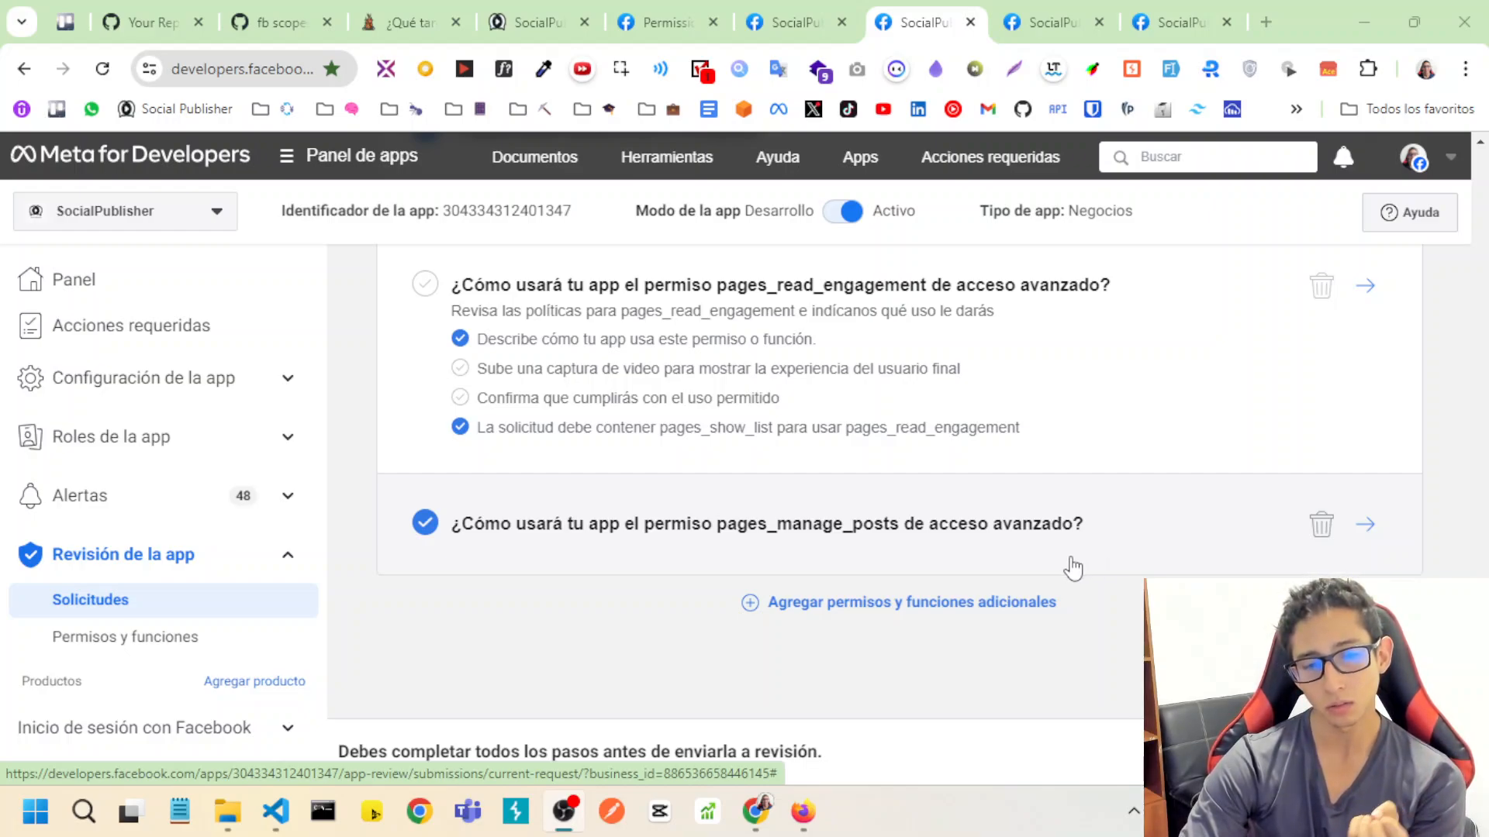
mouse_move(783, 549)
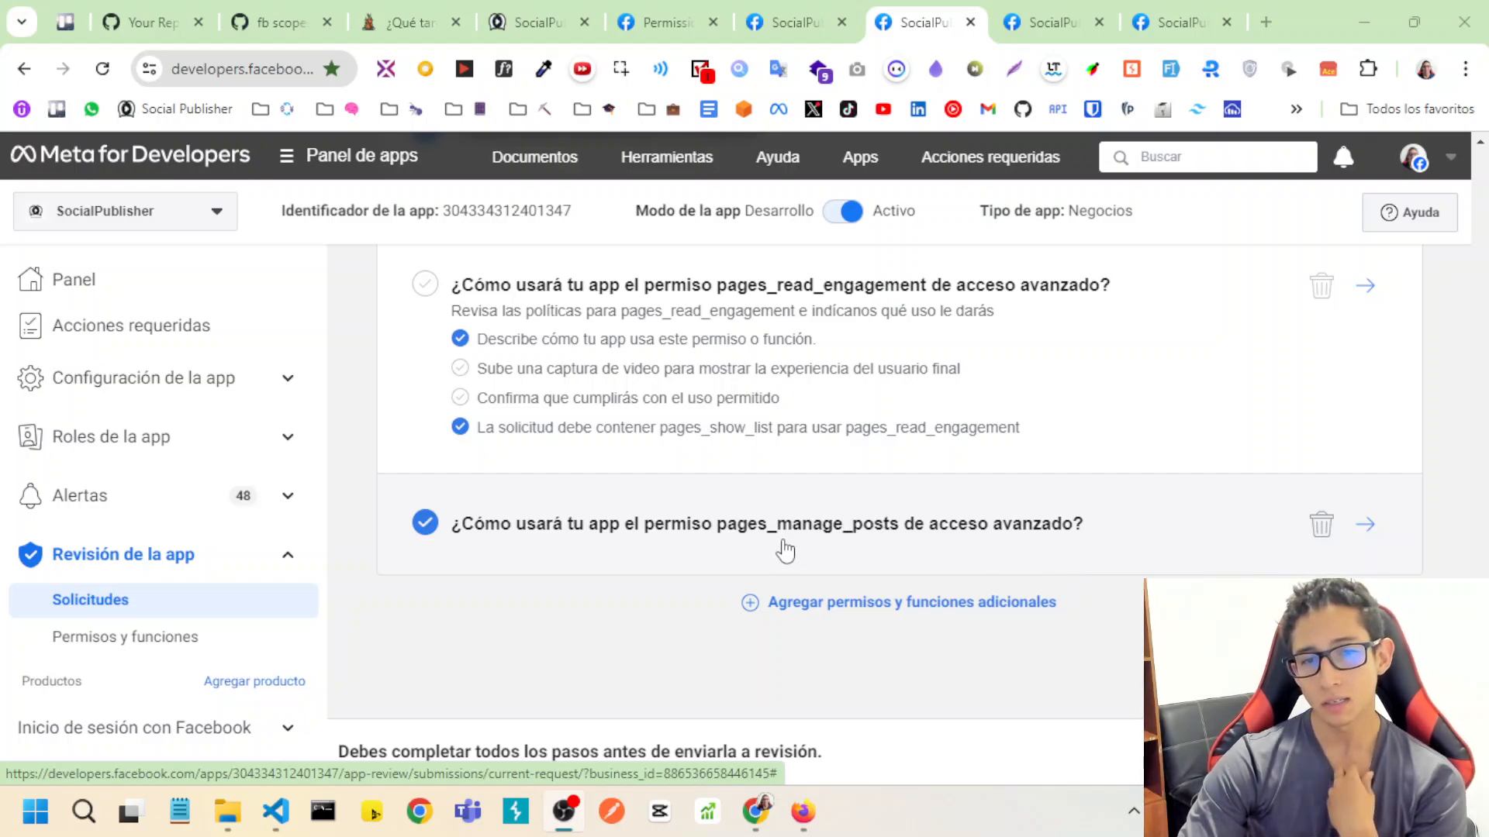
mouse_move(841, 555)
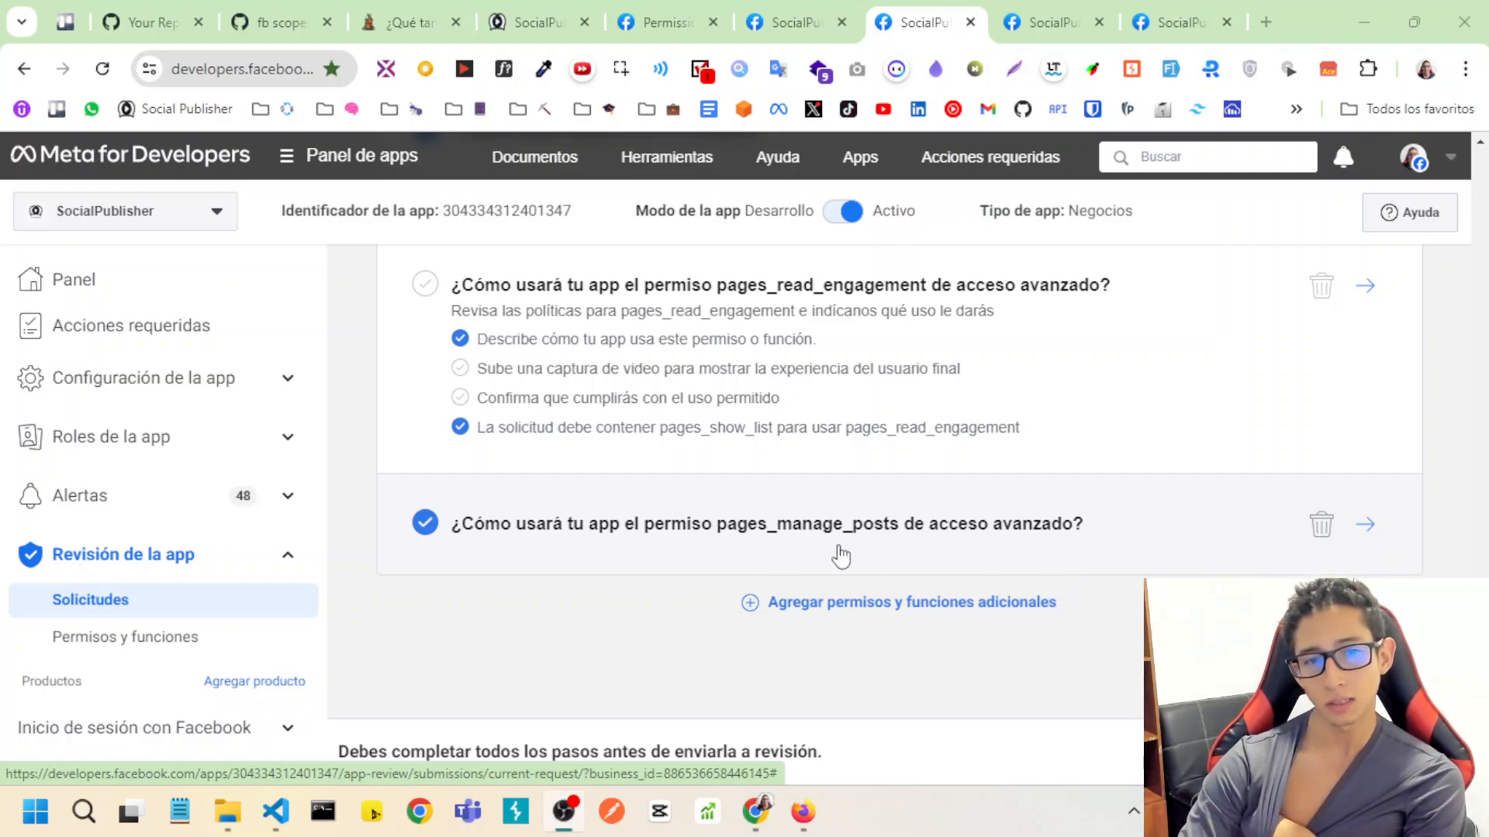
mouse_move(900, 541)
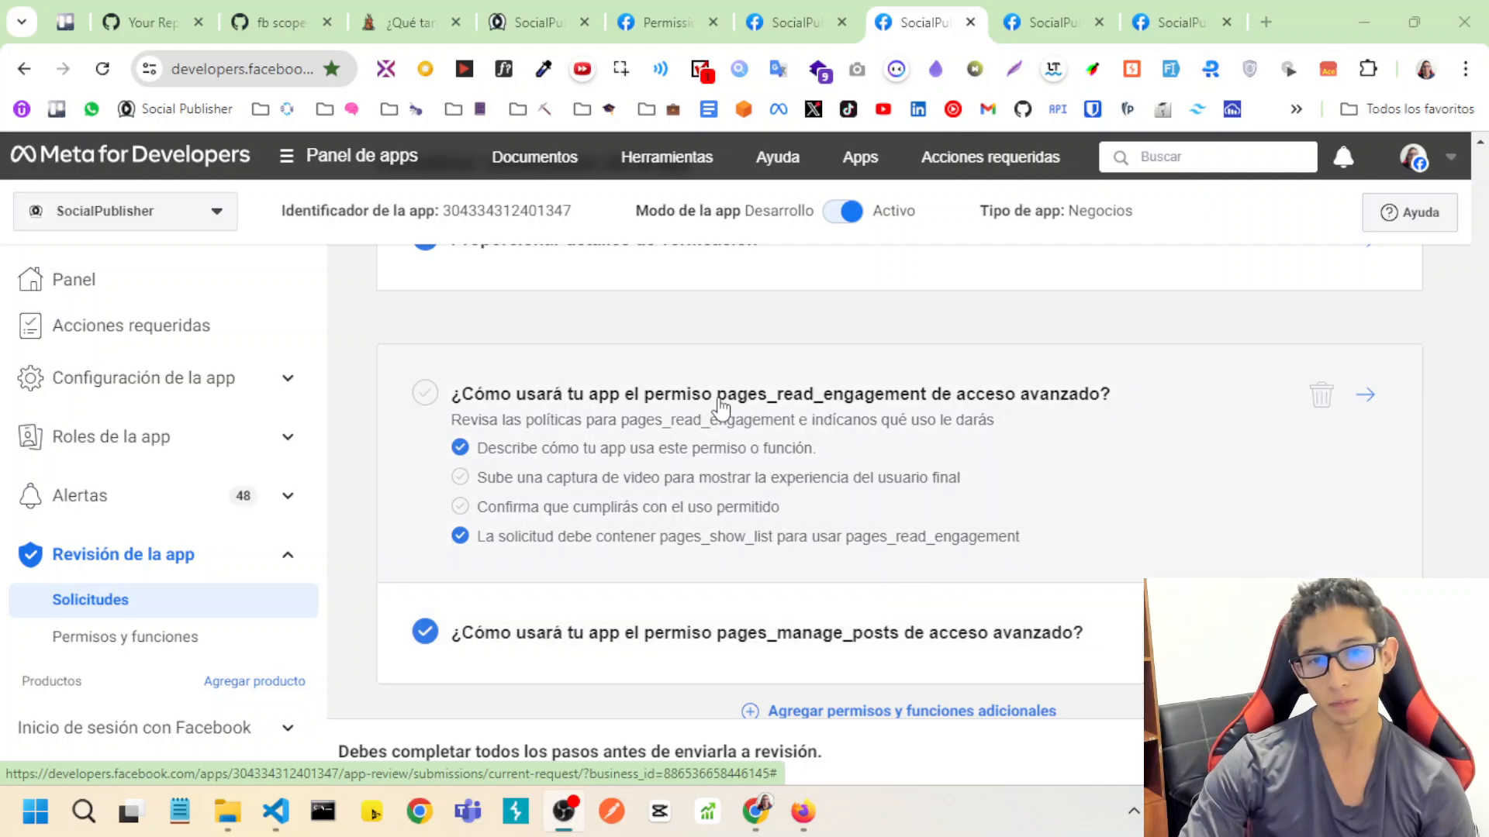
mouse_move(854, 508)
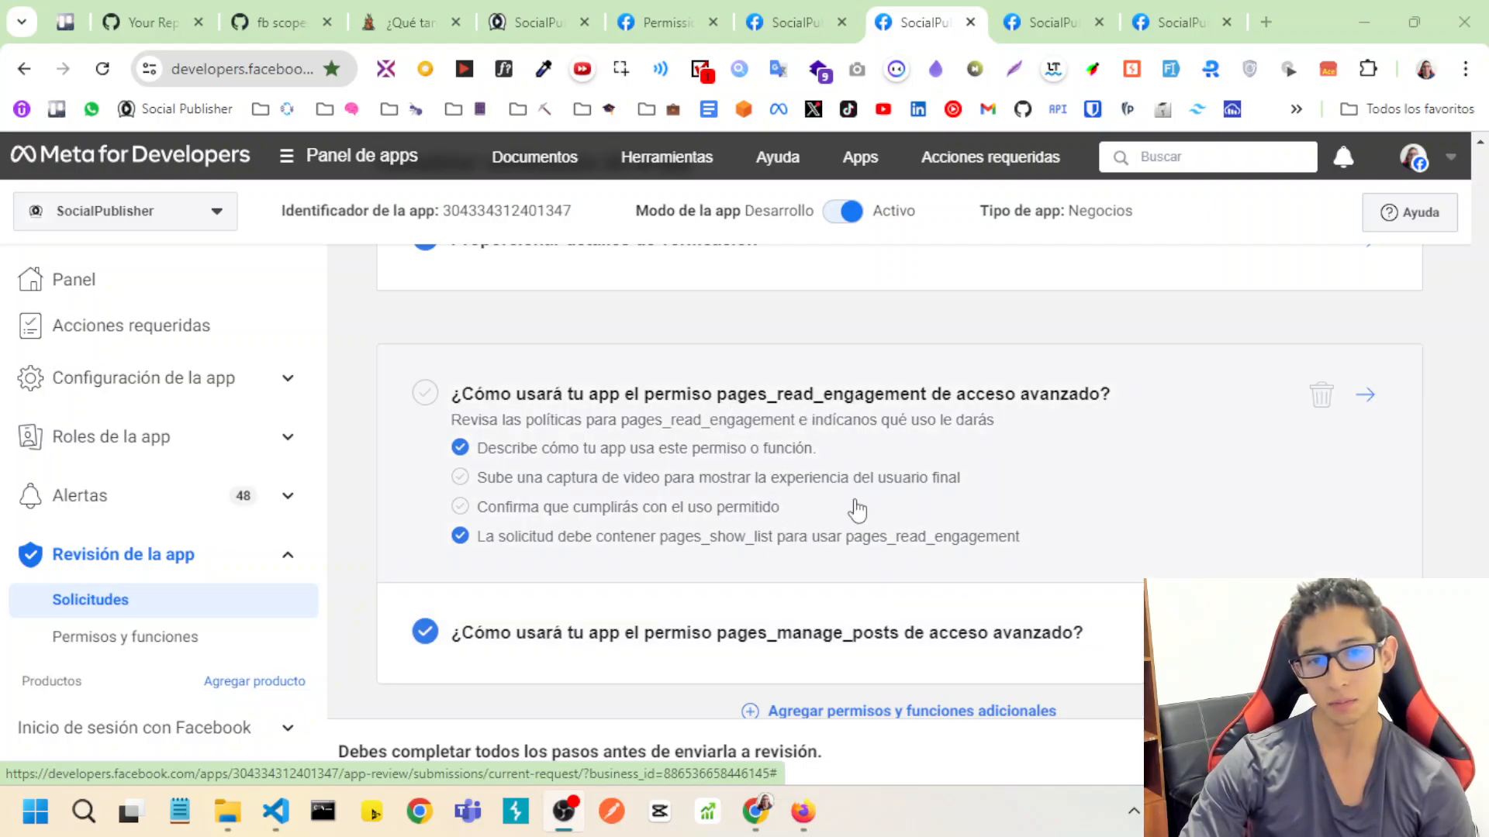
mouse_move(785, 557)
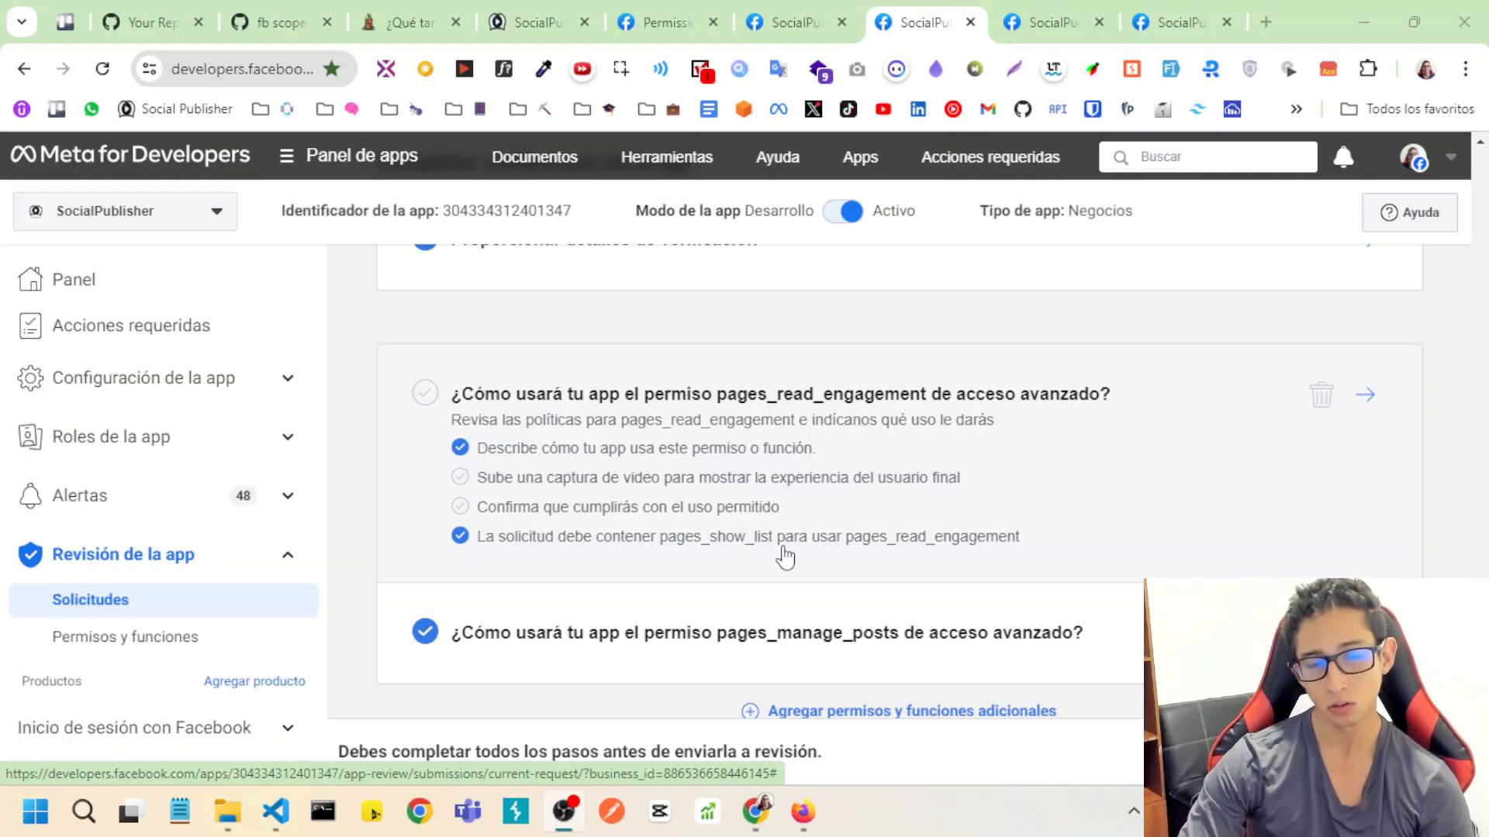
mouse_move(807, 568)
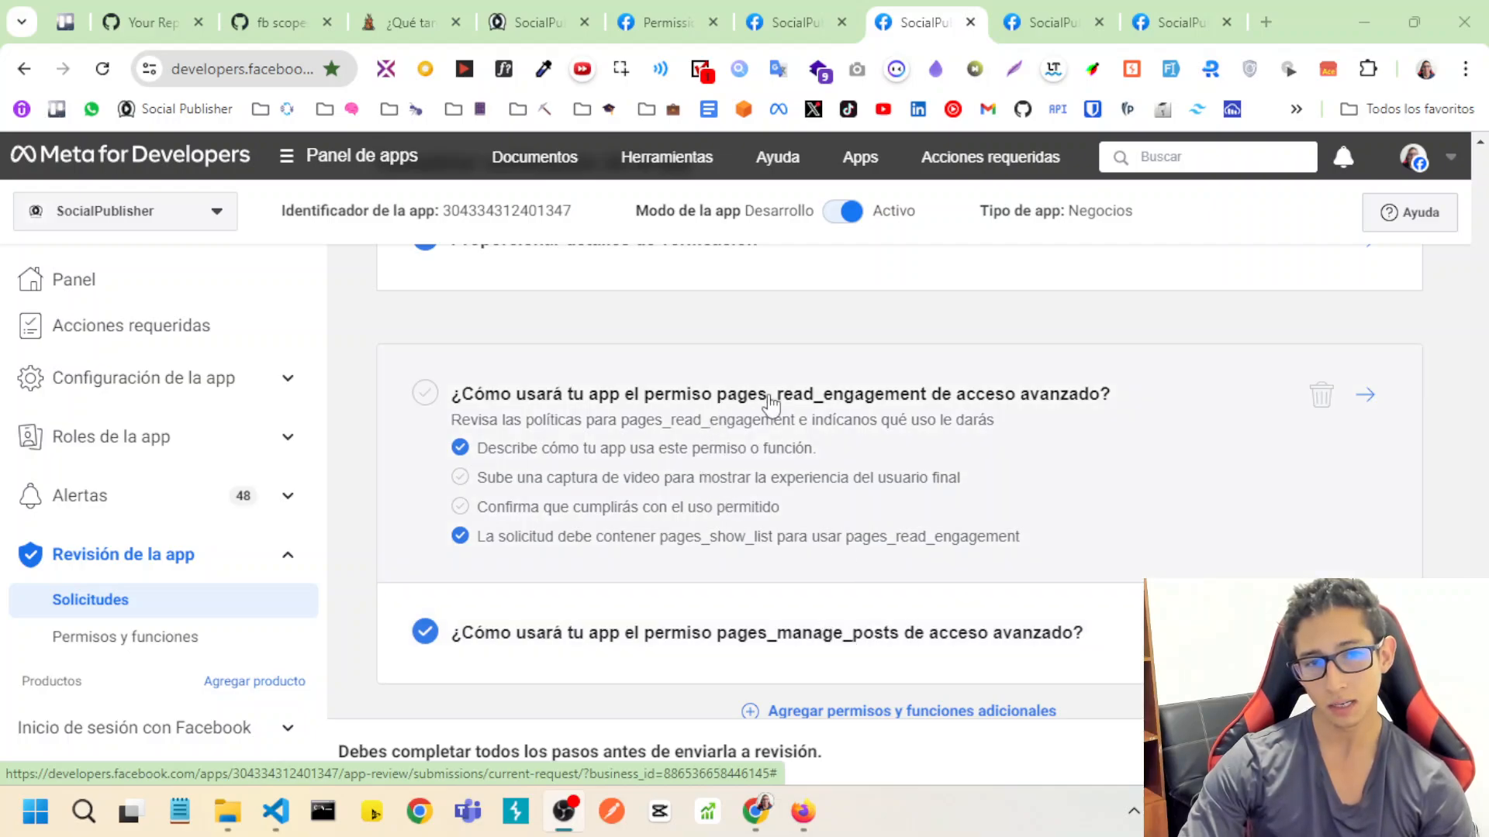
mouse_move(916, 399)
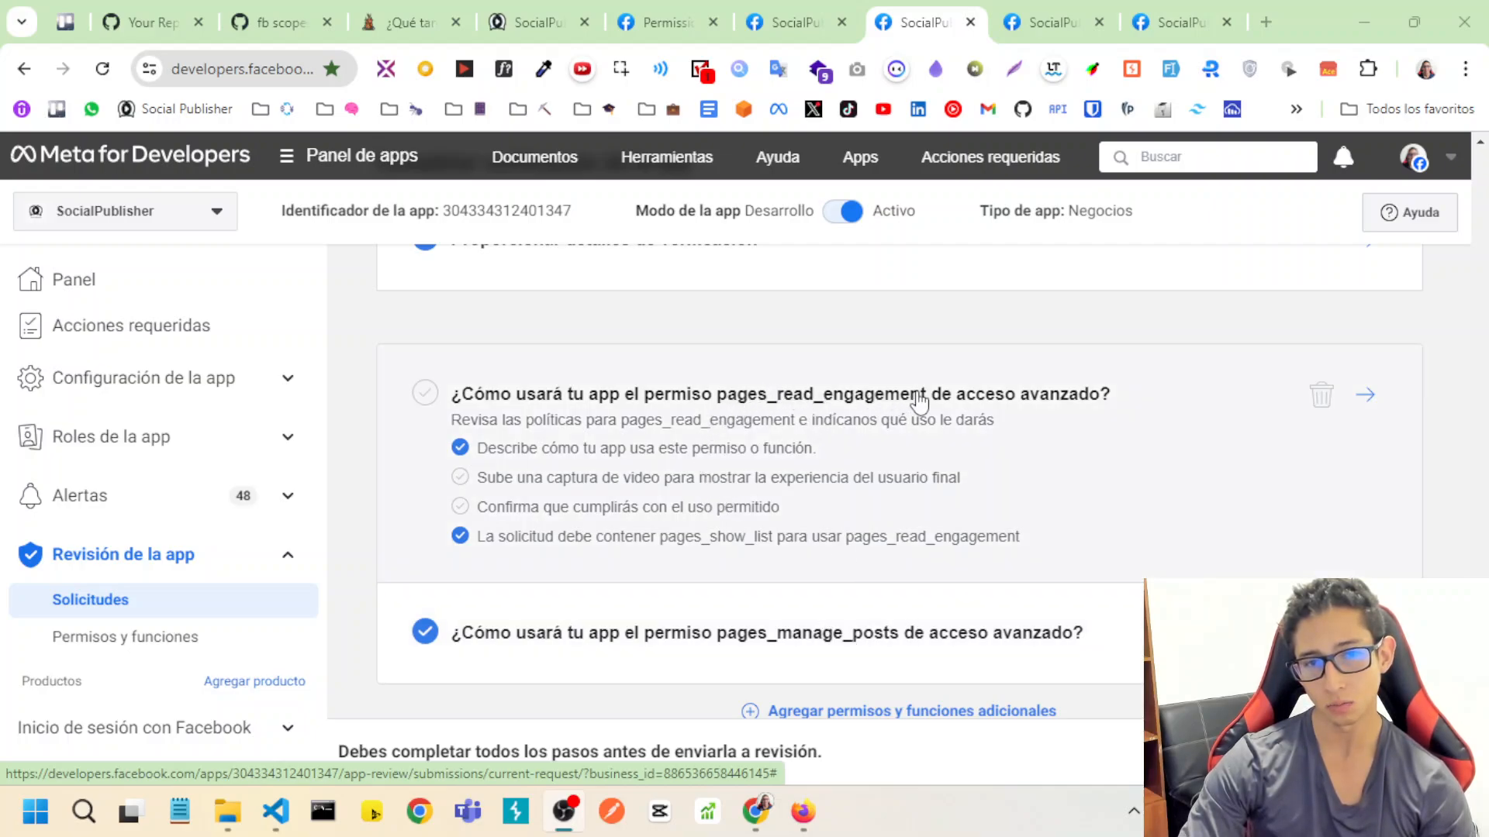
scroll("down", 3)
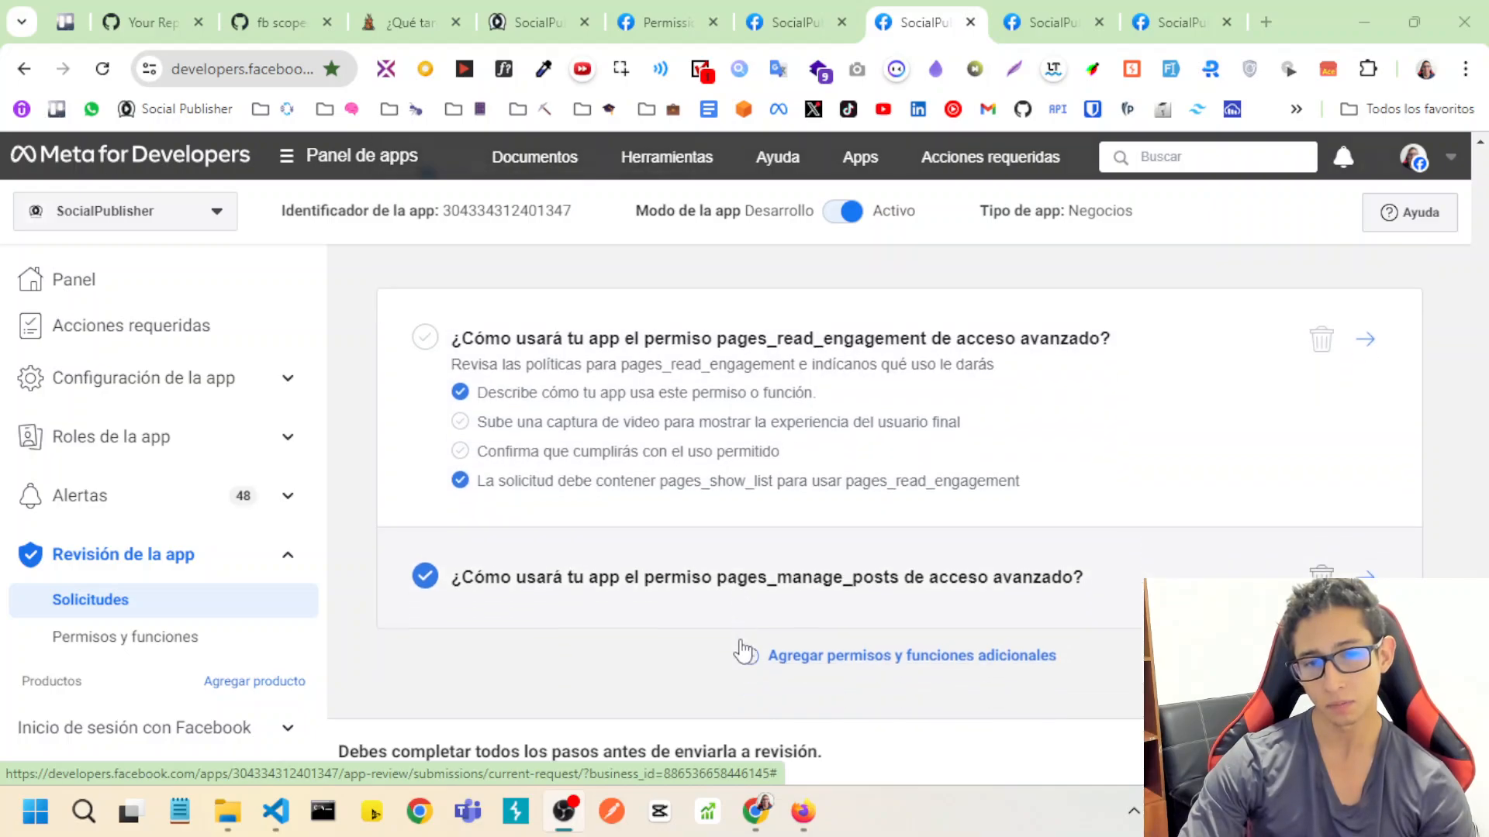
scroll("down", 3)
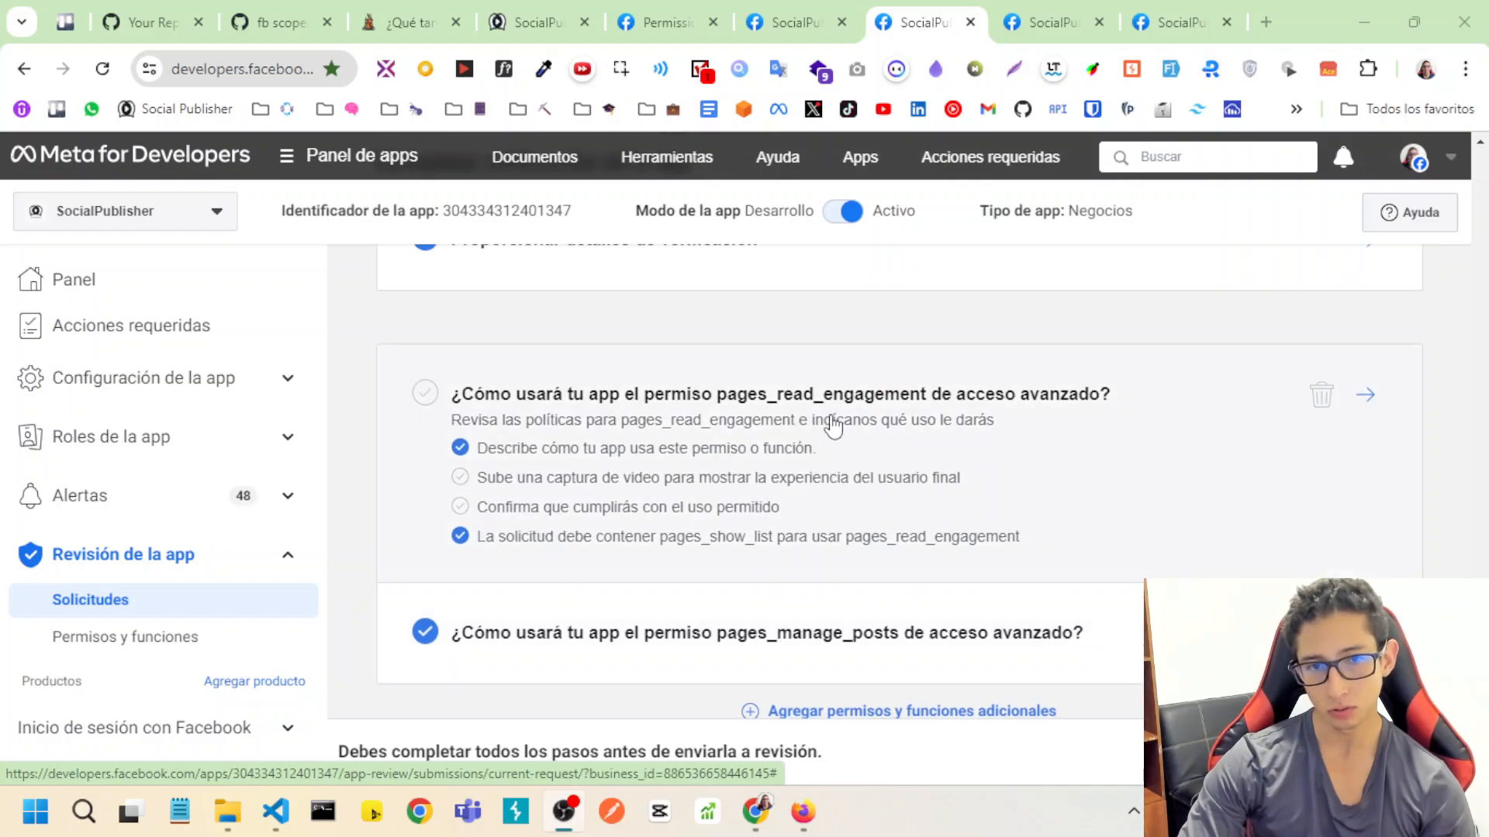
mouse_move(901, 517)
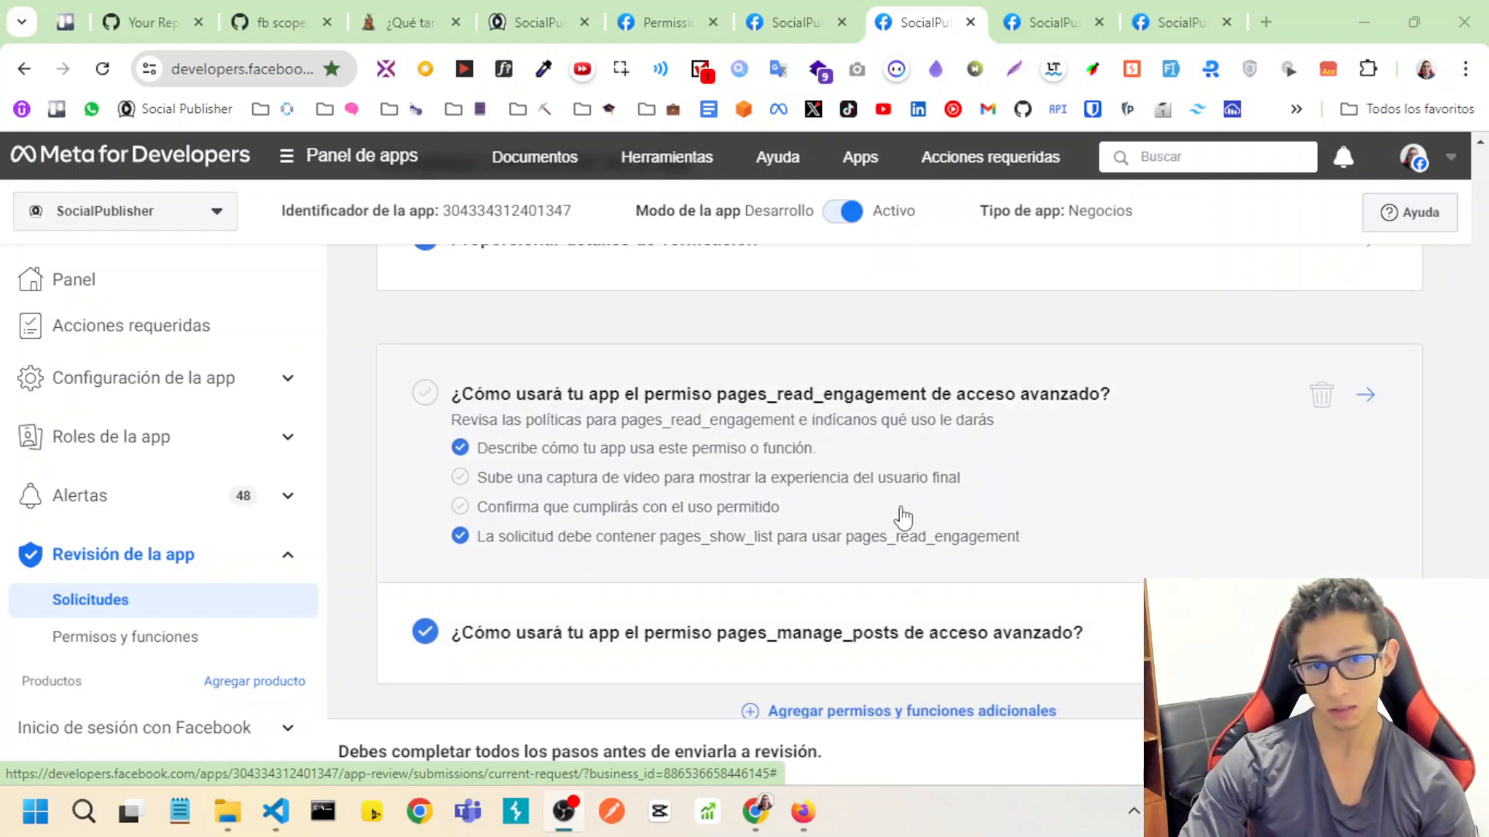
mouse_move(698, 492)
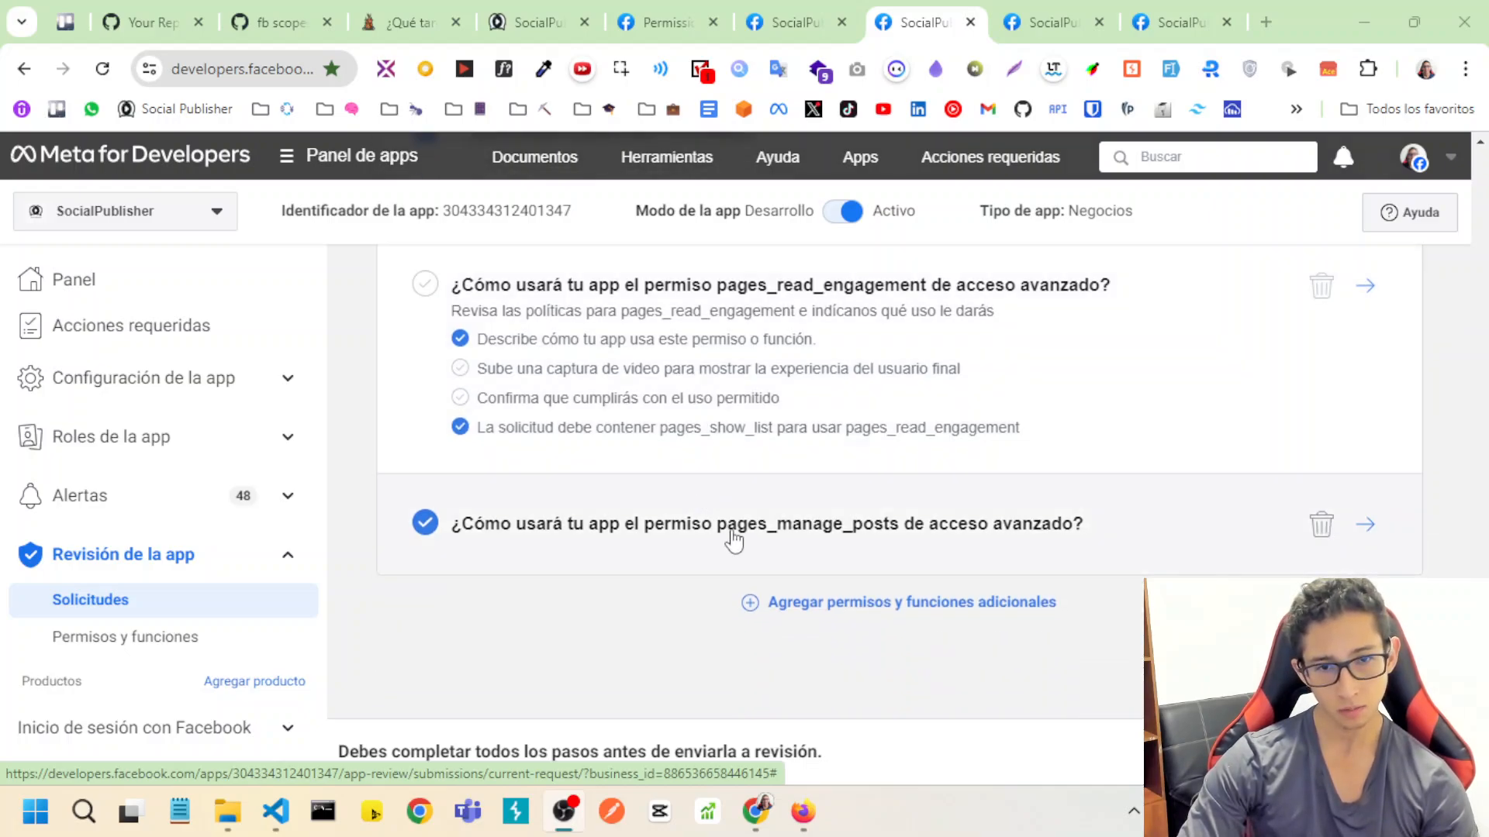
mouse_move(847, 559)
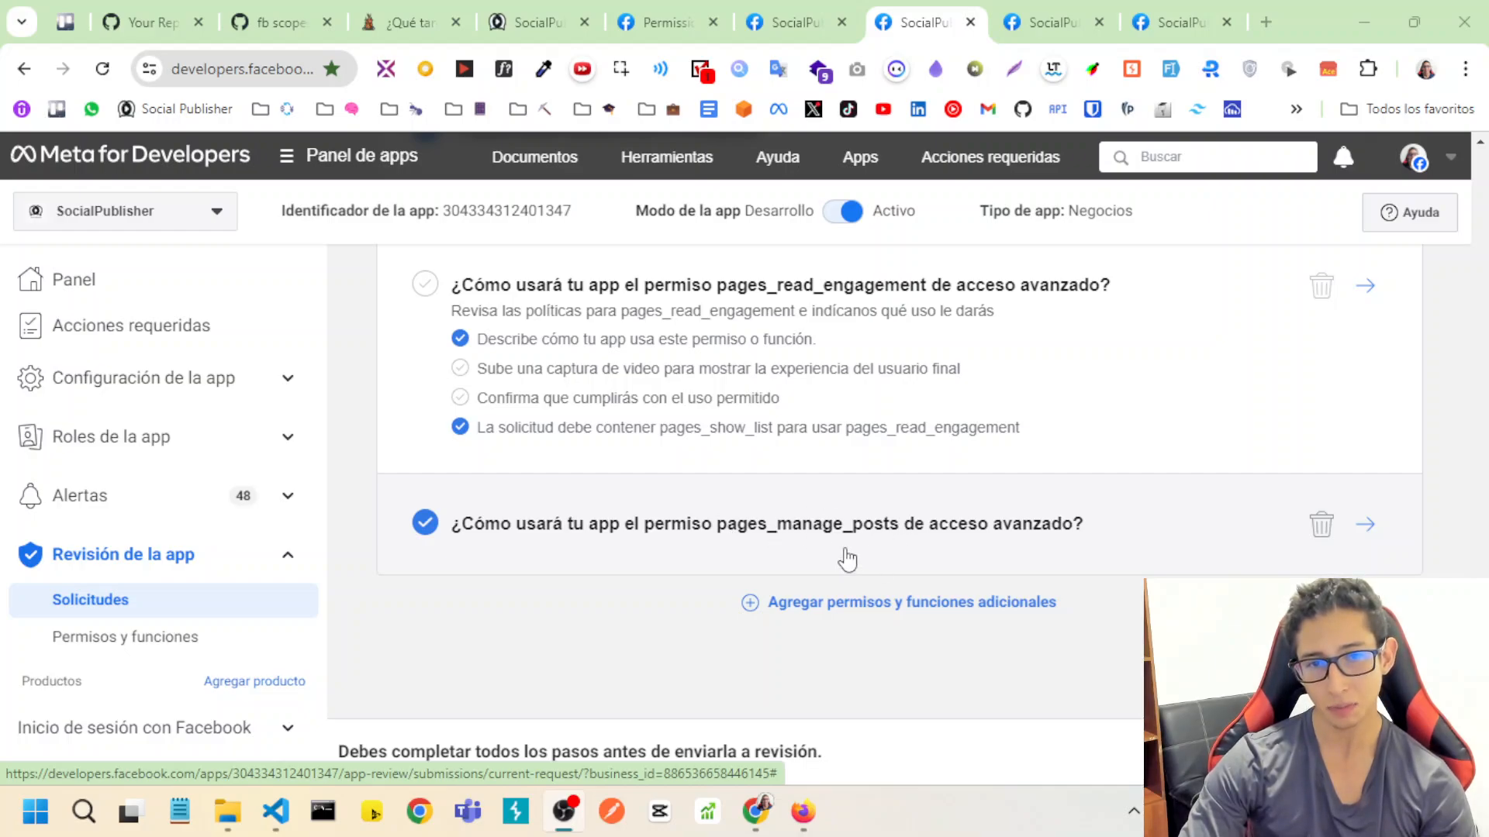
mouse_move(779, 536)
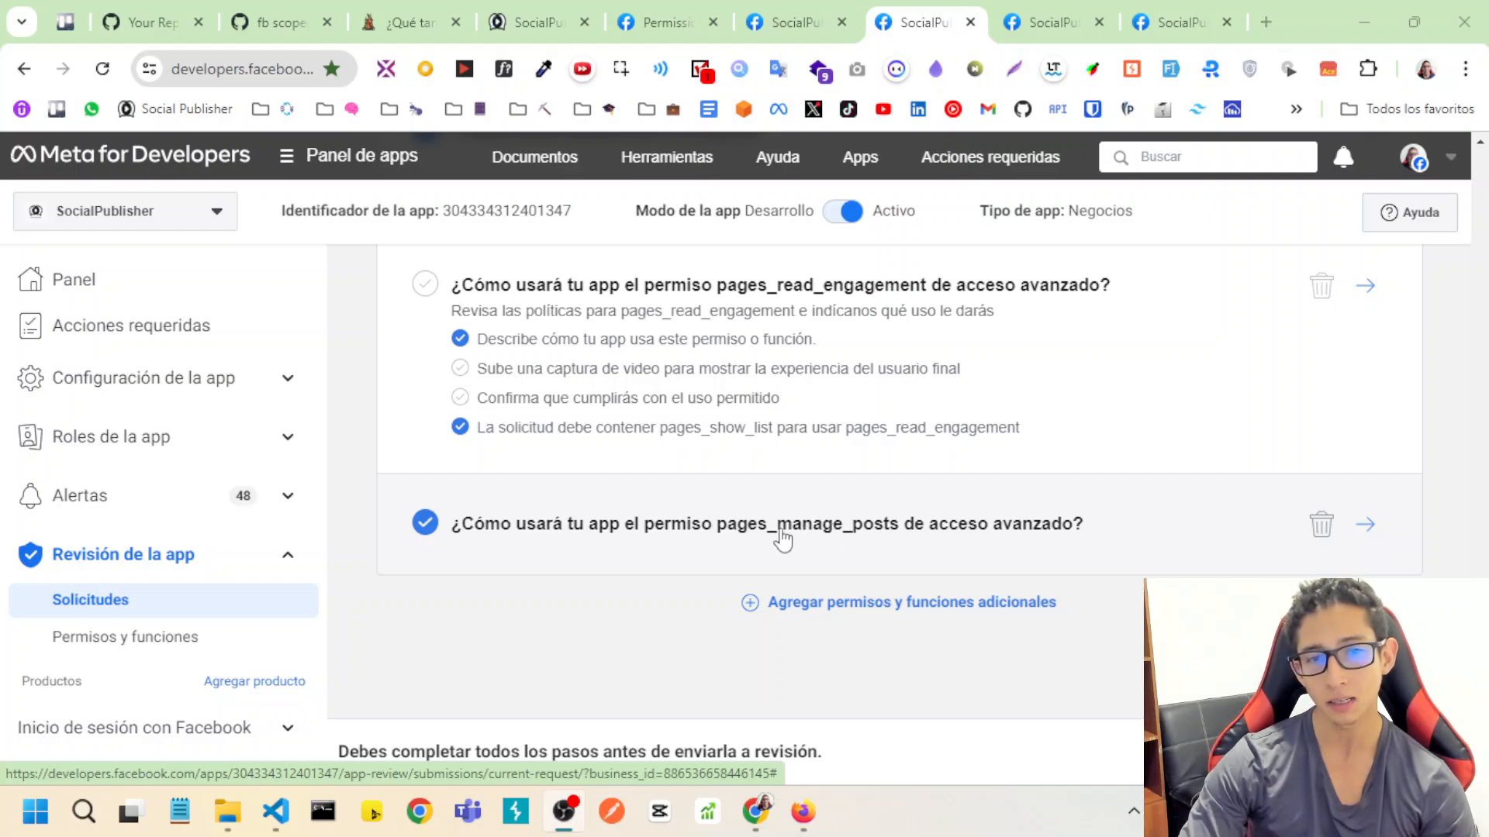
mouse_move(897, 534)
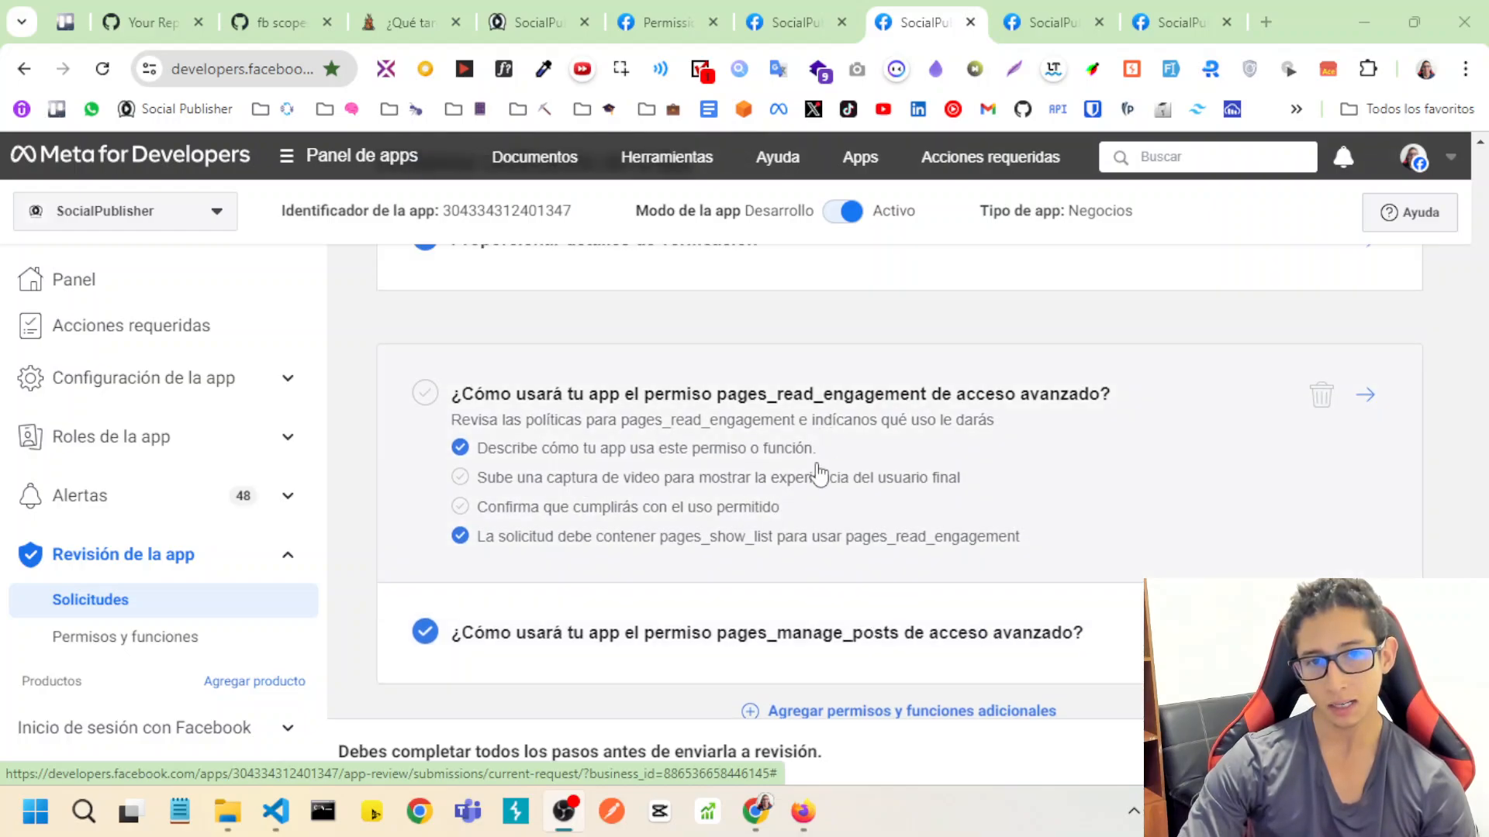
mouse_move(923, 409)
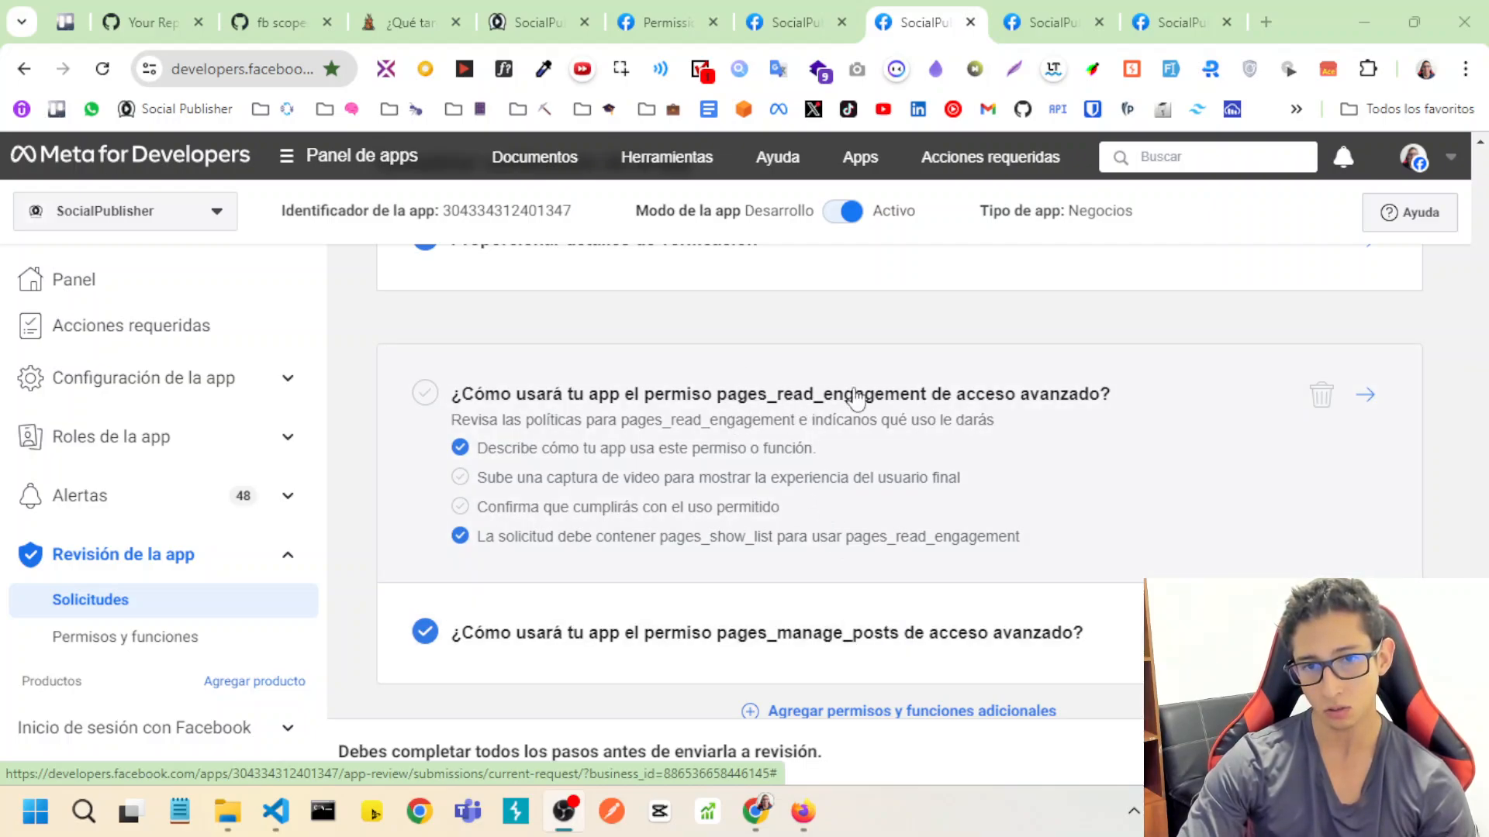
mouse_move(802, 546)
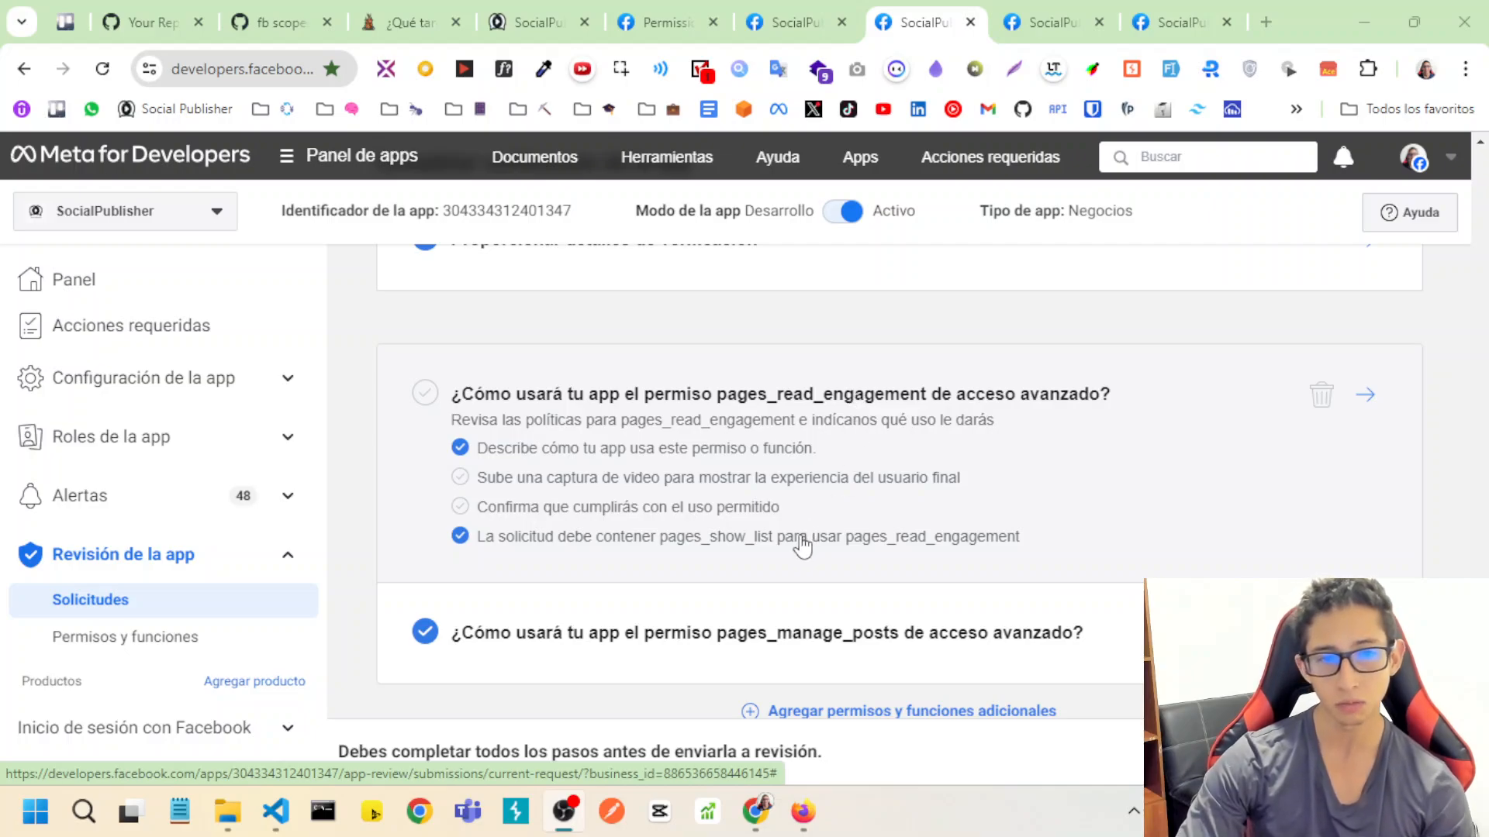
mouse_move(815, 565)
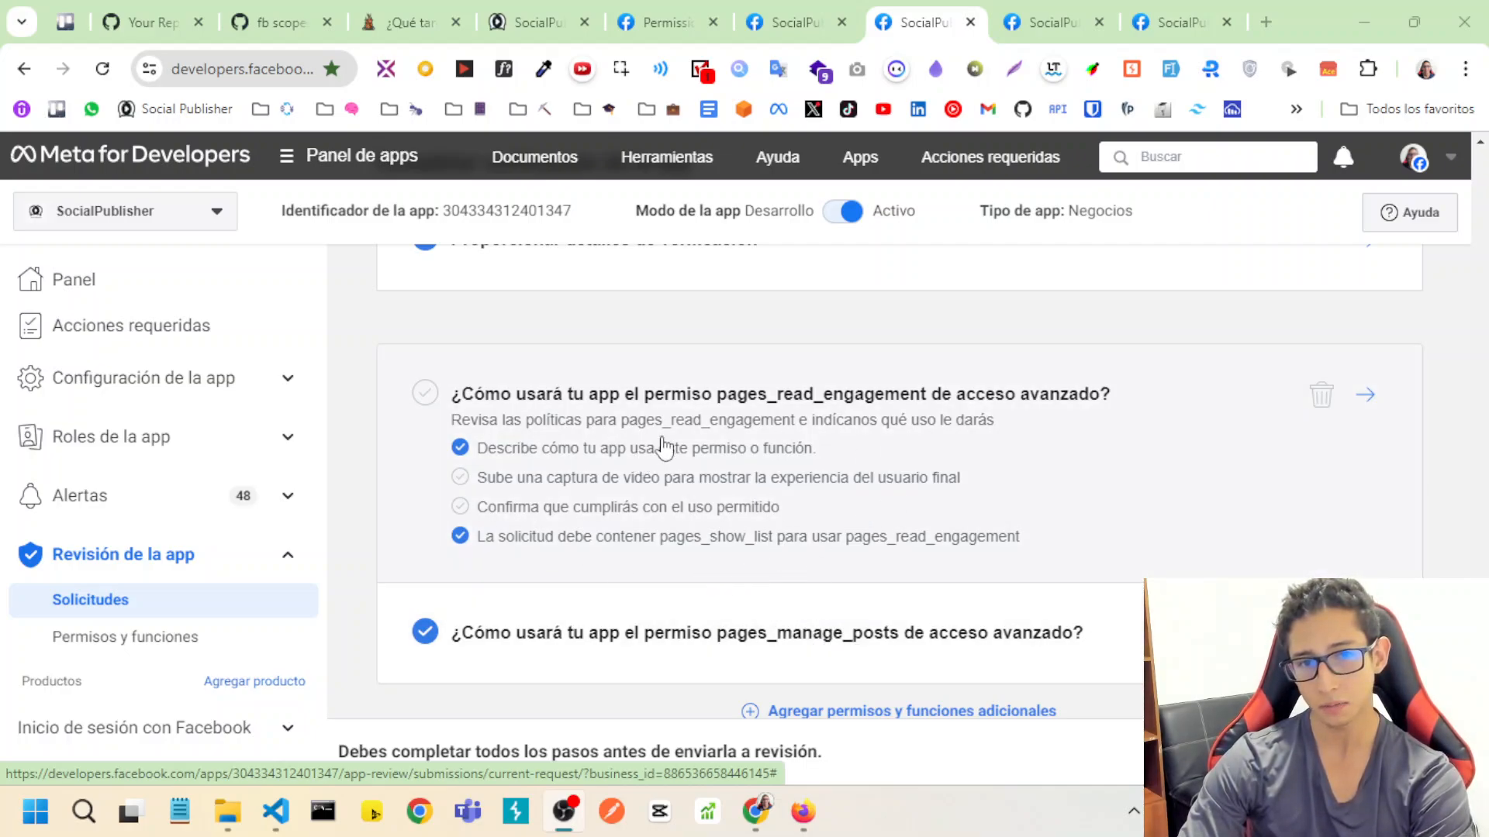
mouse_move(735, 398)
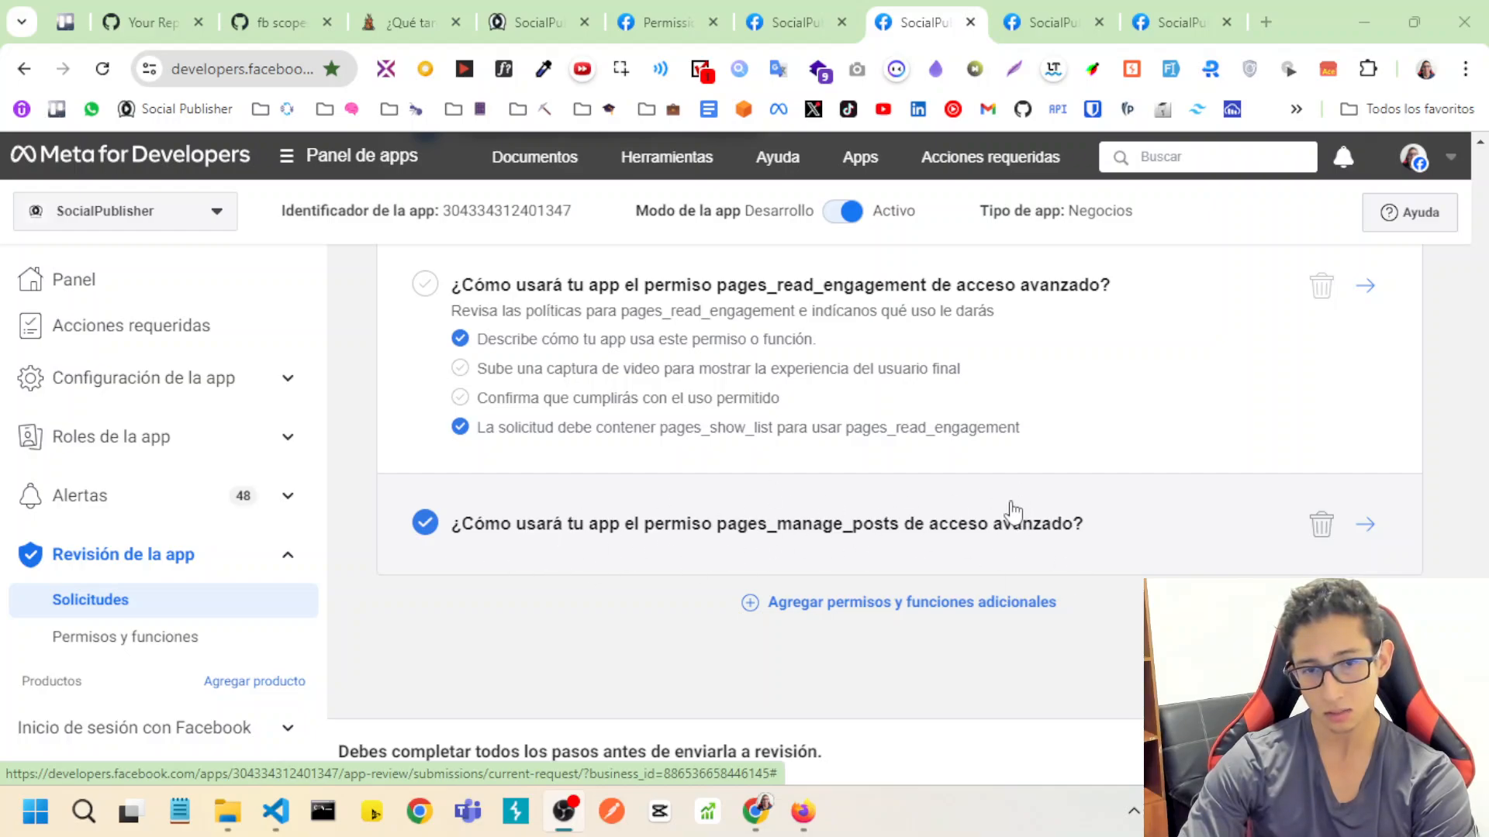
mouse_move(1125, 503)
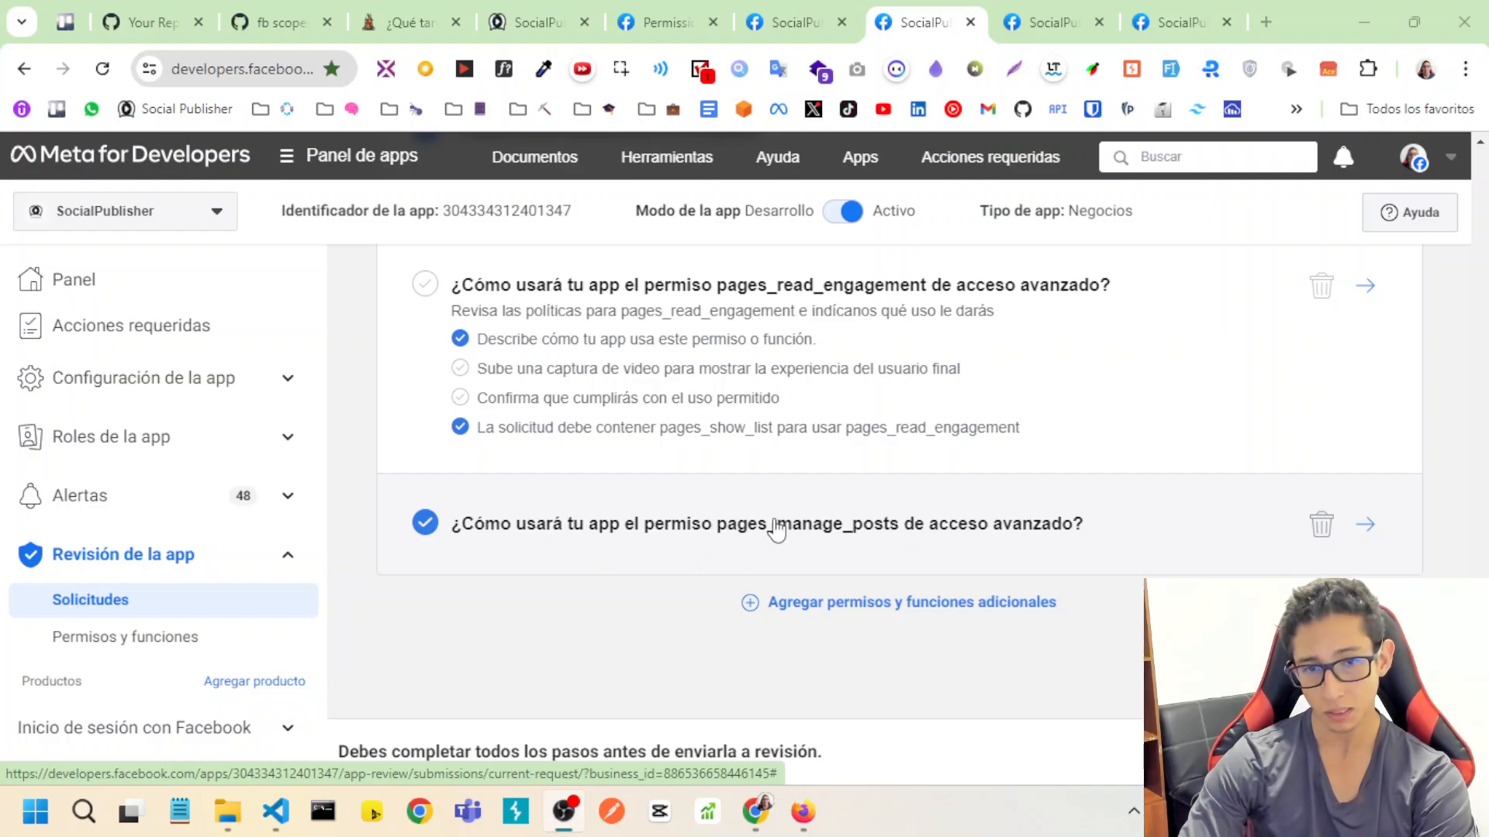
mouse_move(755, 549)
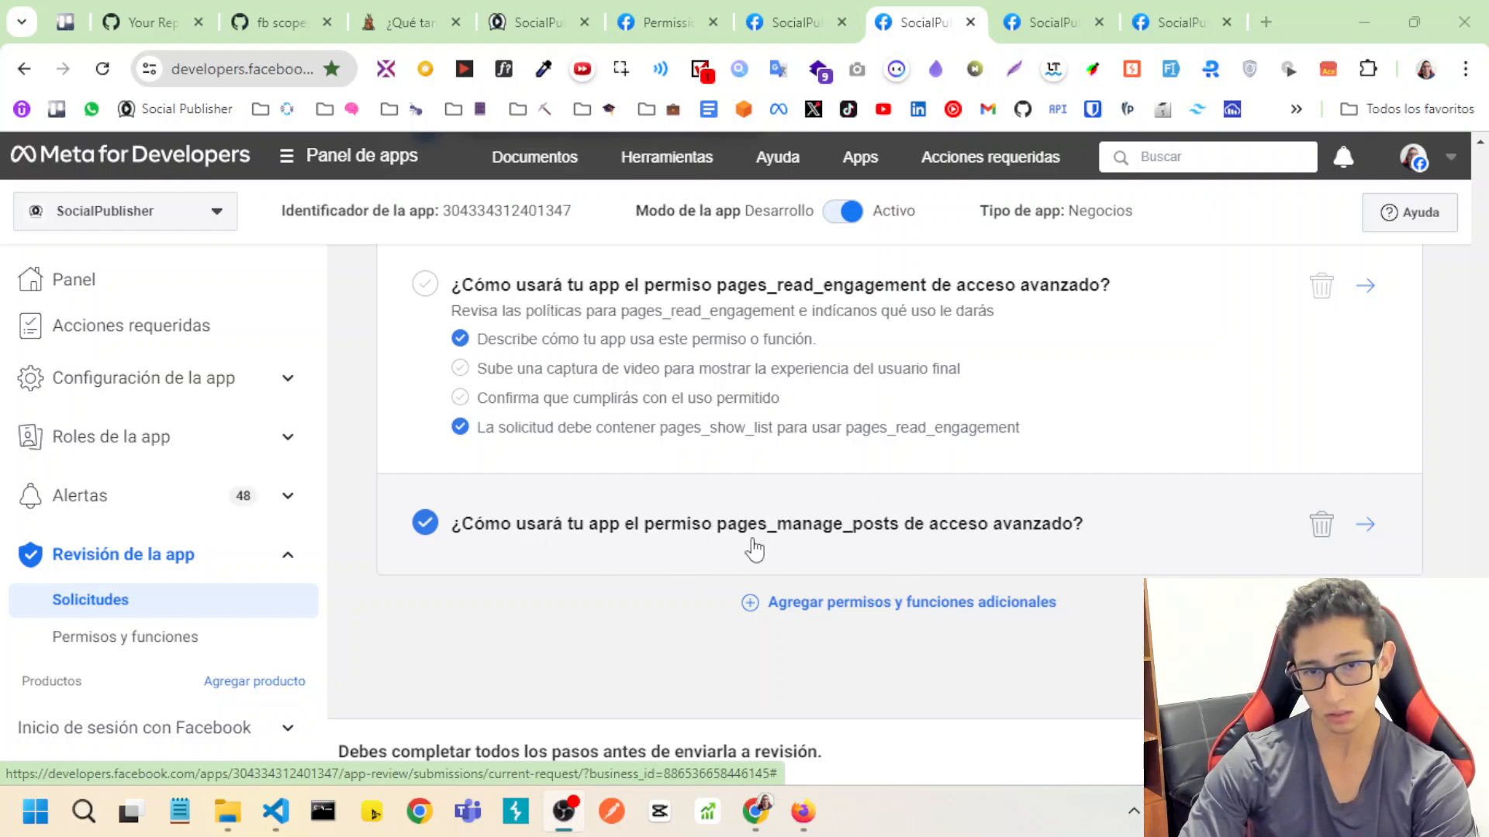
mouse_move(777, 541)
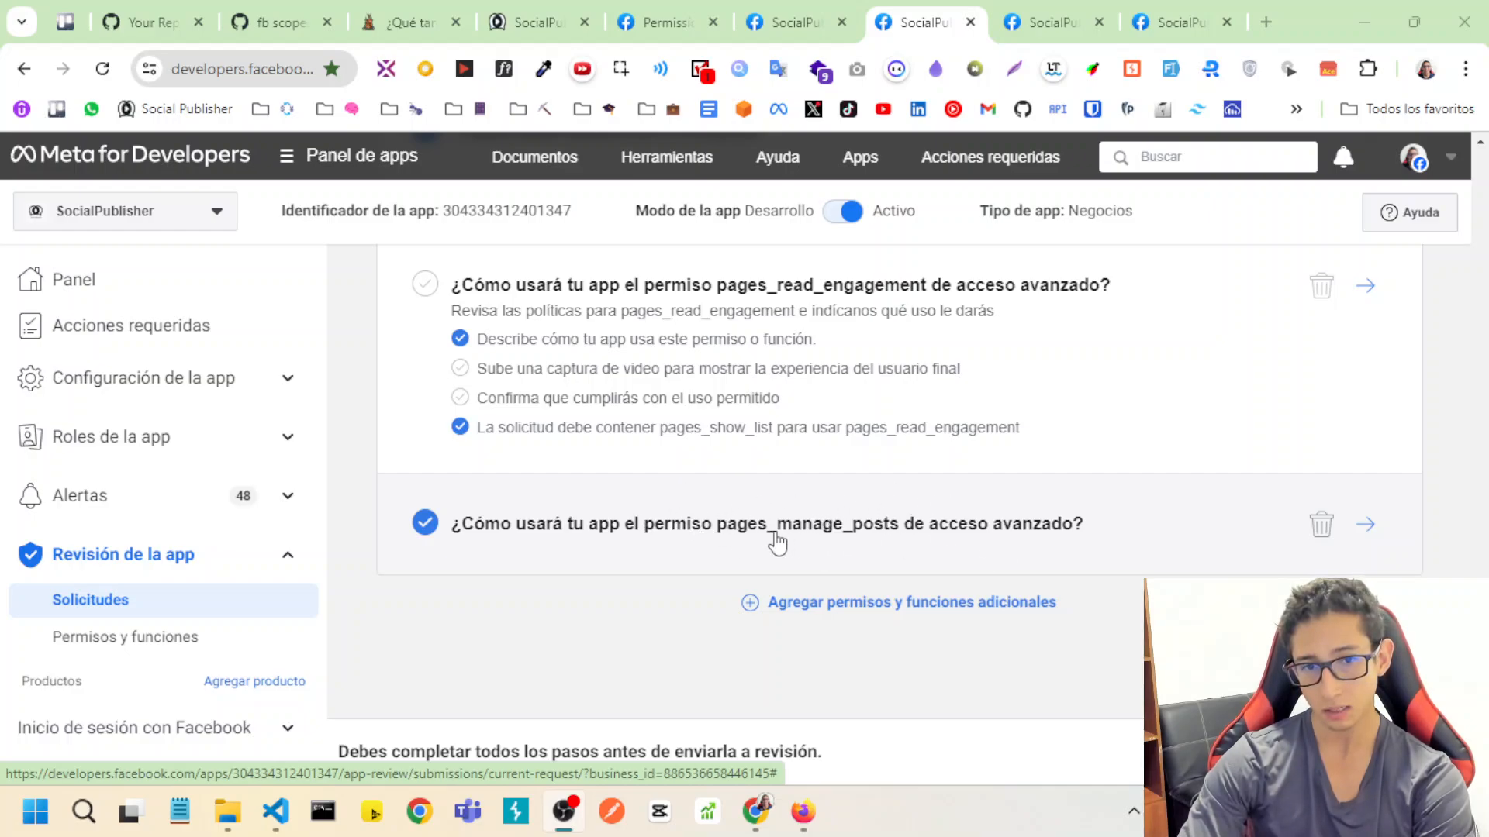